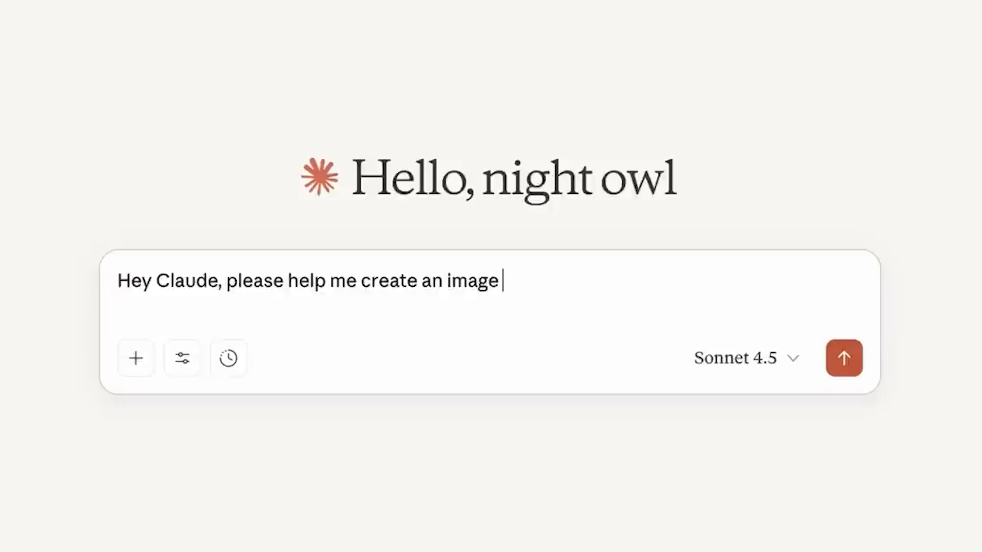
- Send Claude the message asking for help creating an image editor skill
click(844, 358)
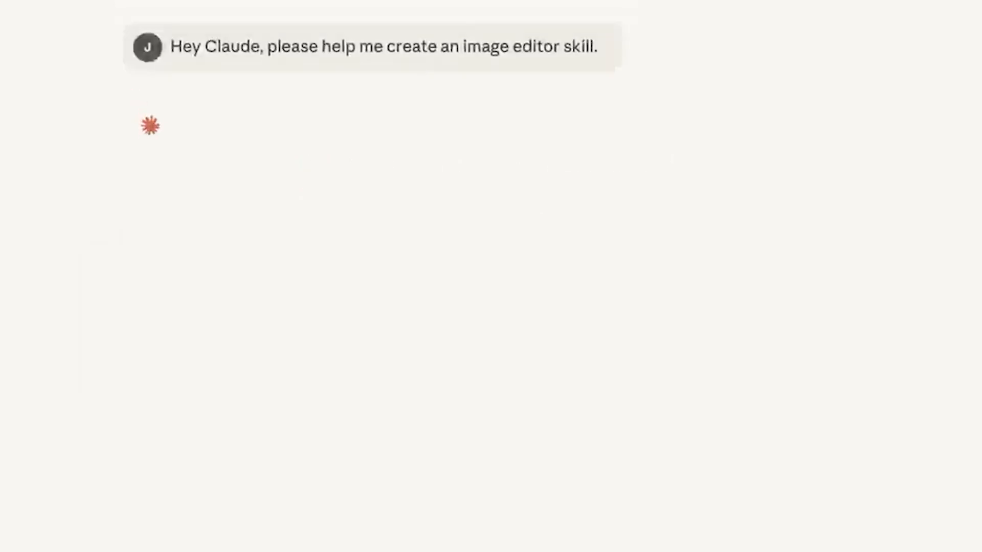